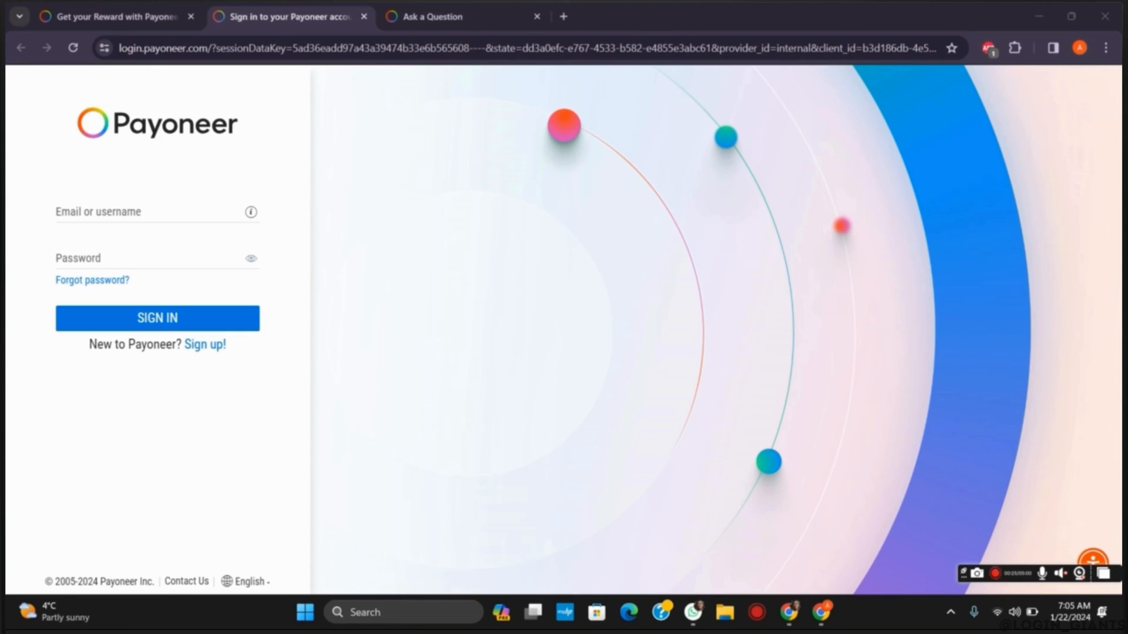
mouse_move(1036, 444)
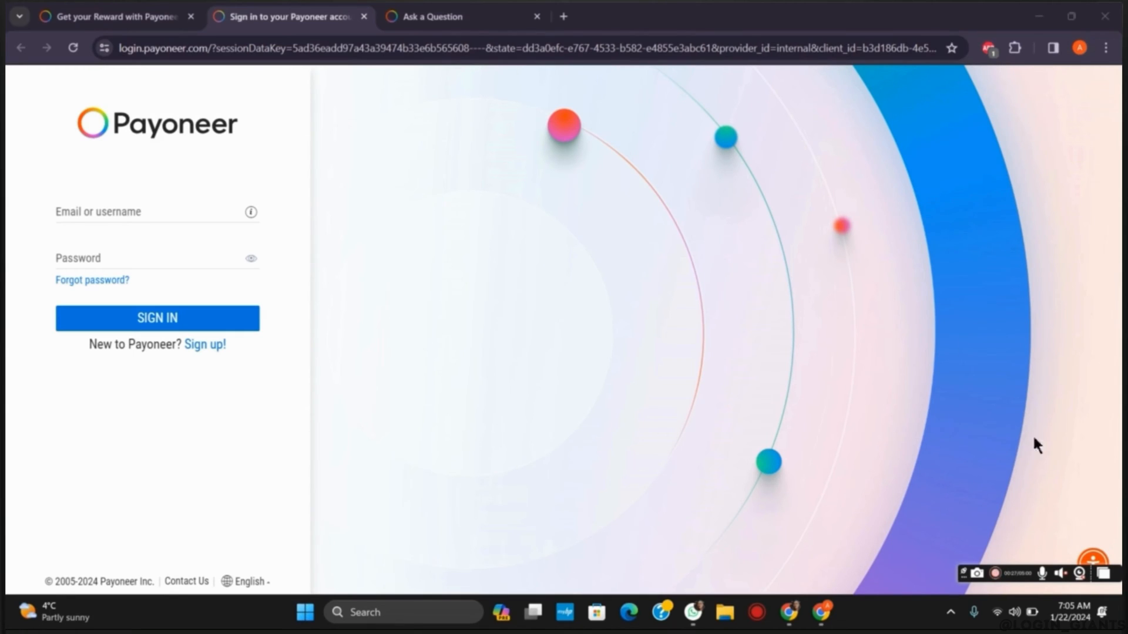
mouse_move(867, 280)
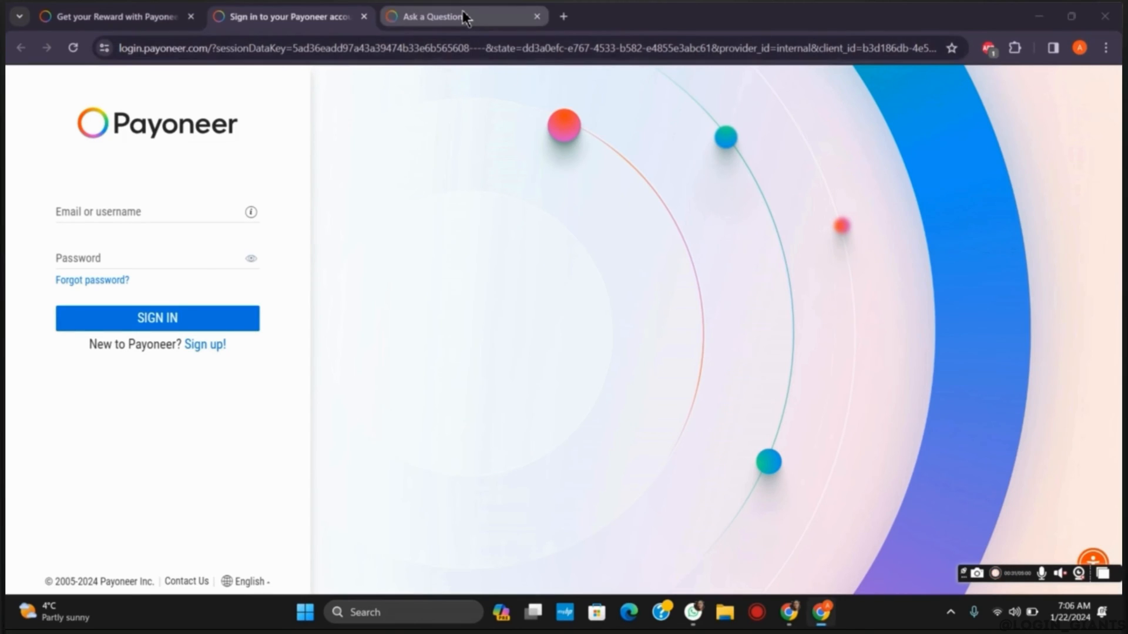
Switch to the 'Ask a Question' browser tab showing the Contact Customer Care page
click(427, 16)
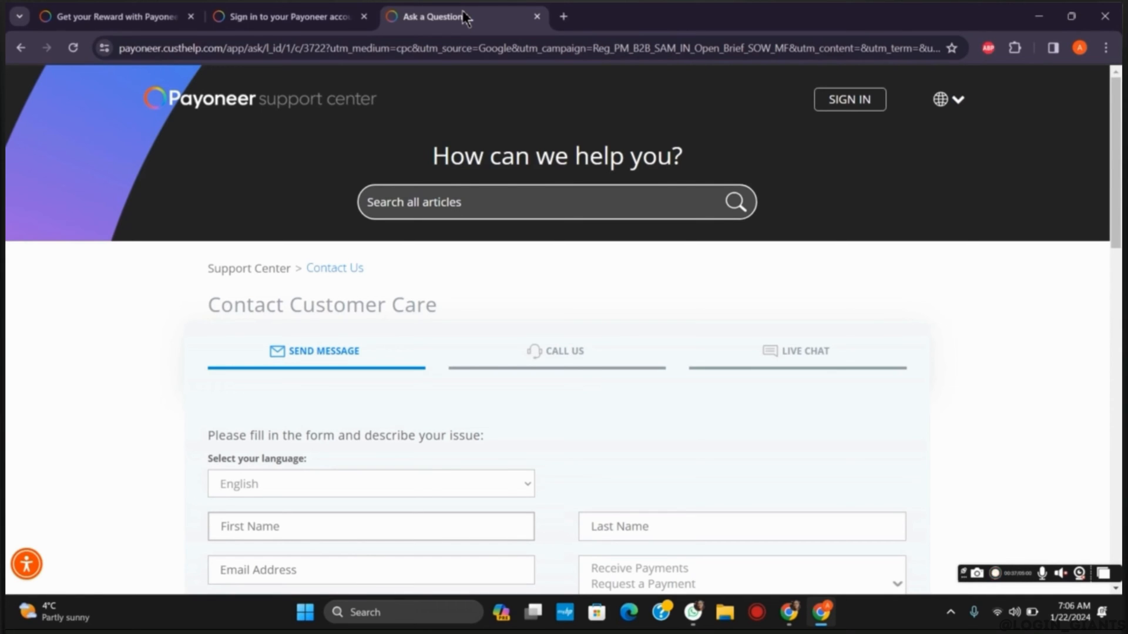
mouse_move(741, 225)
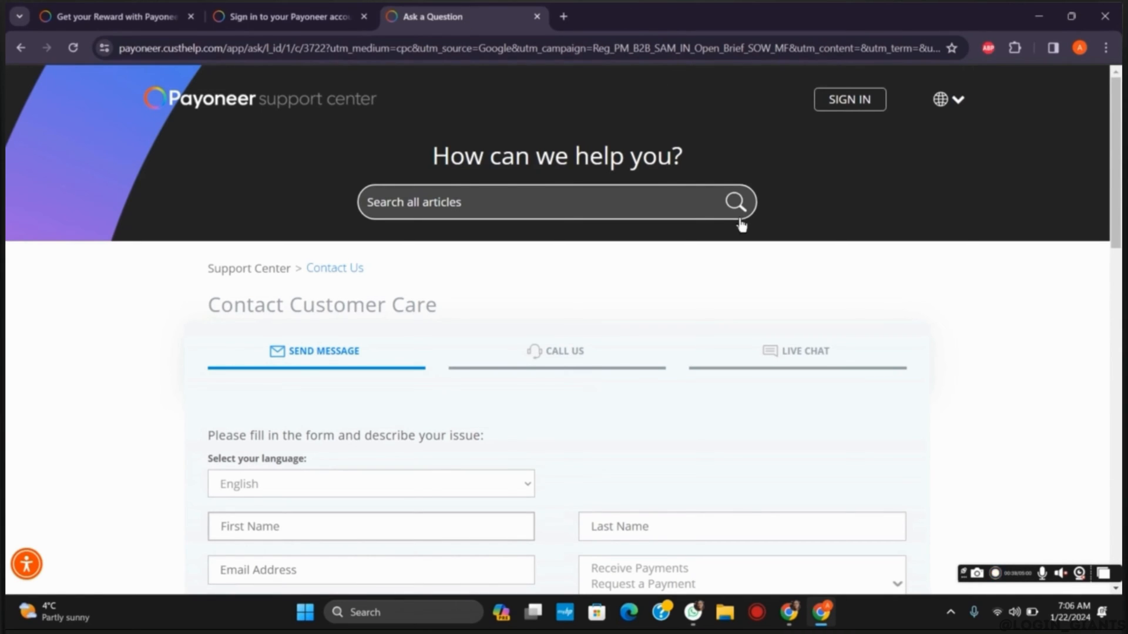
scroll(down, 3)
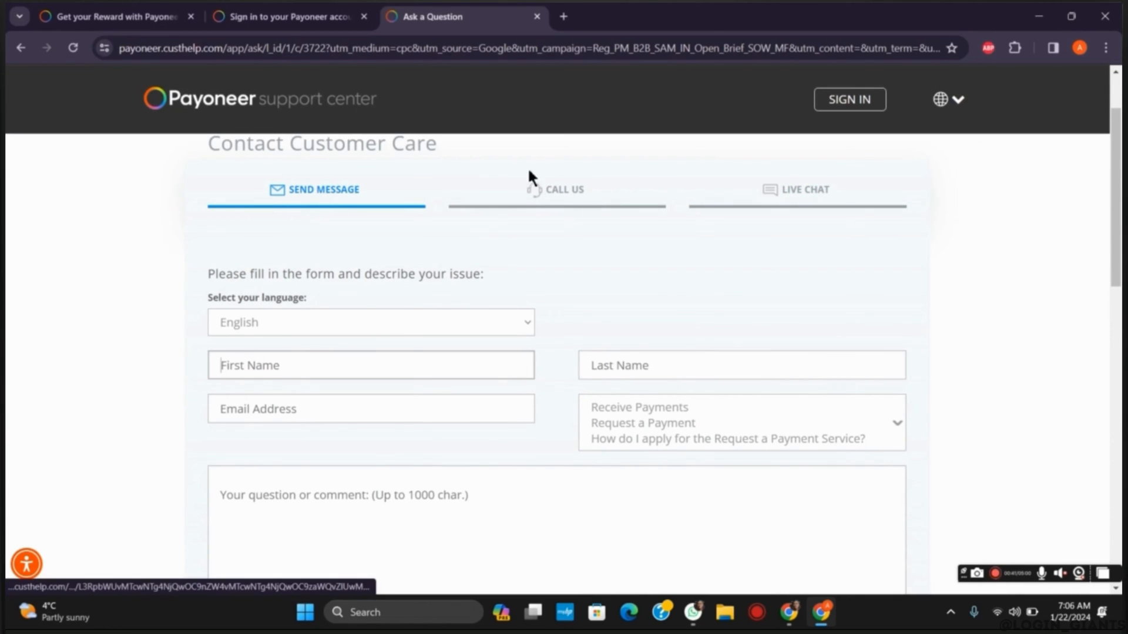
click(562, 189)
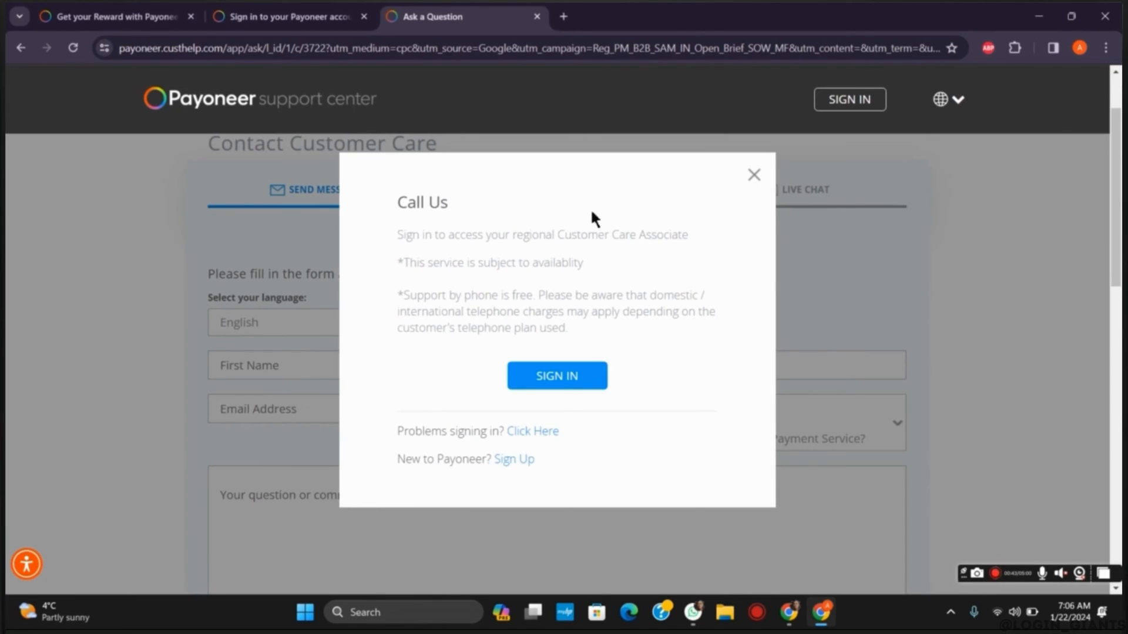
mouse_move(763, 177)
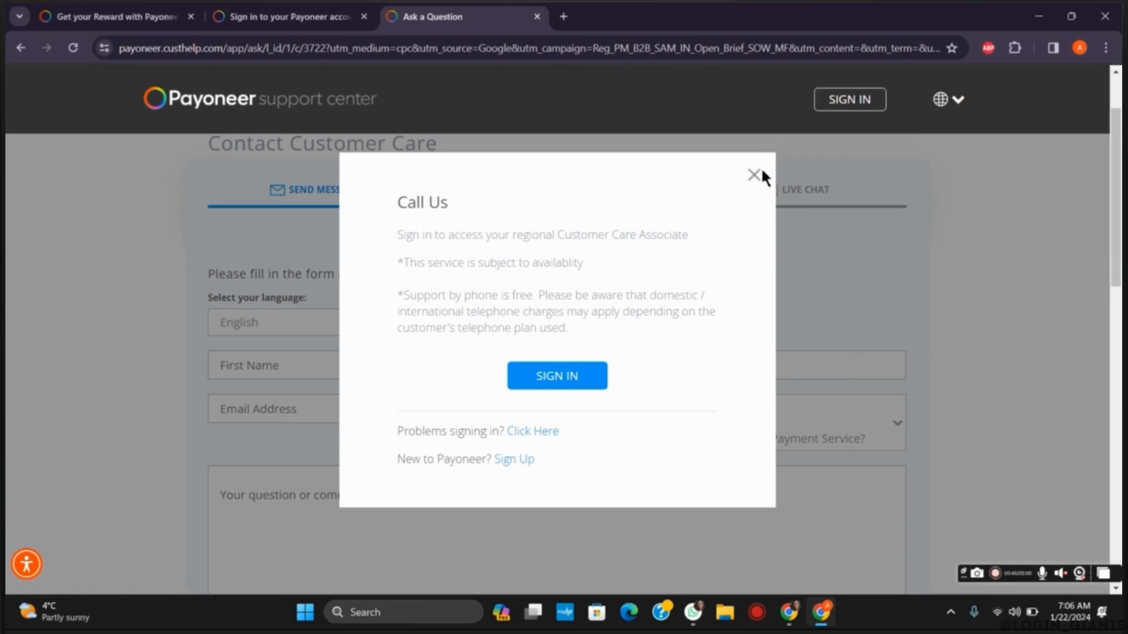
mouse_move(754, 177)
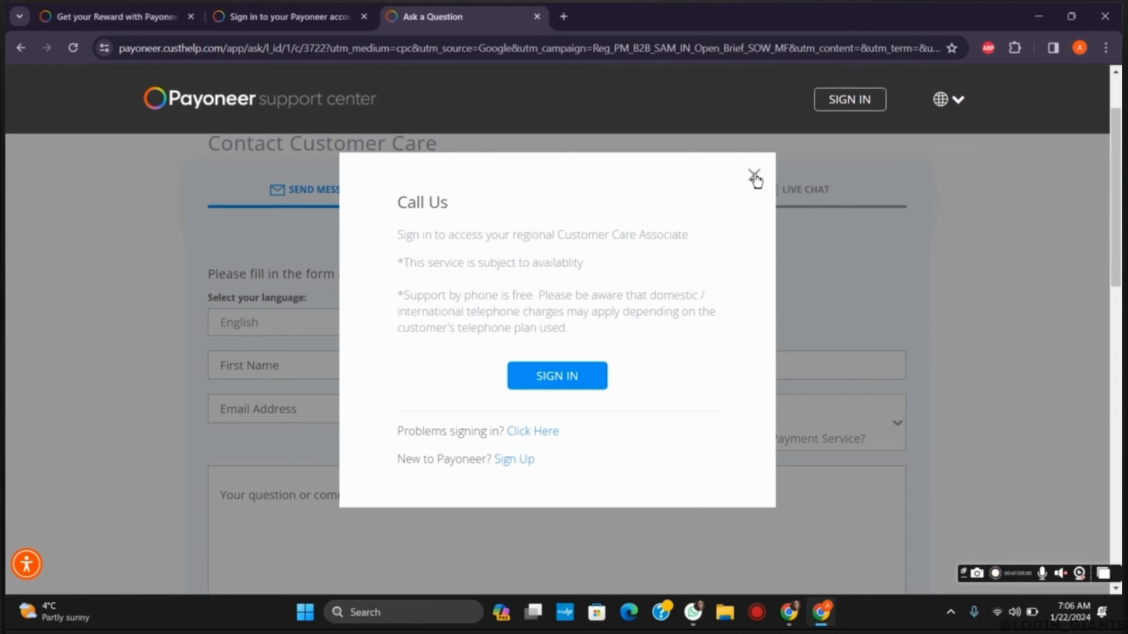
click(754, 177)
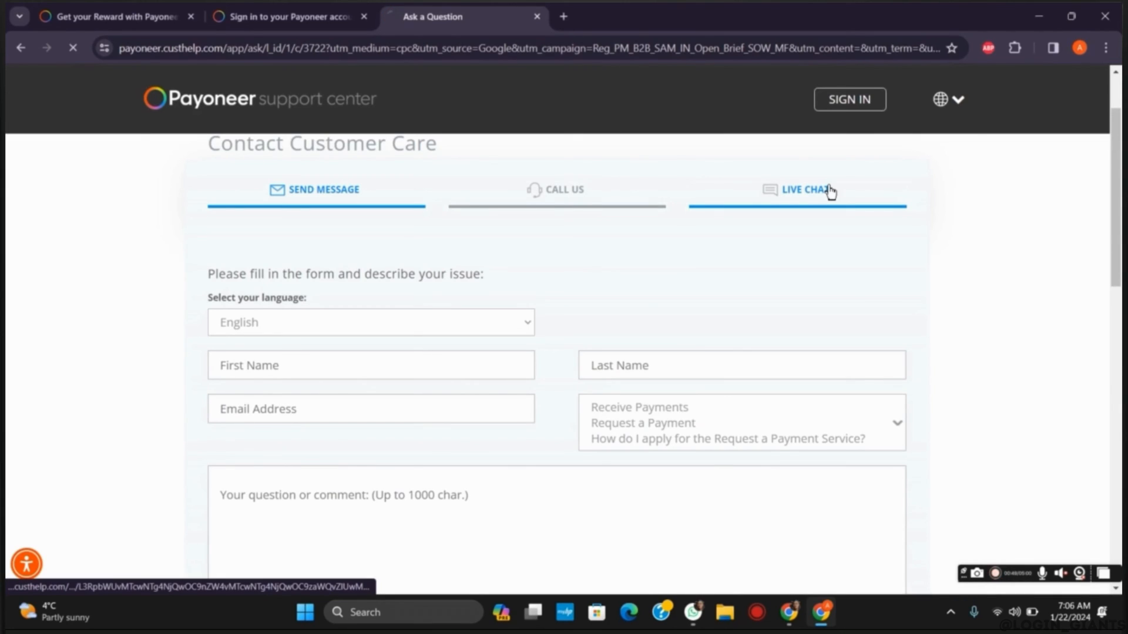
View the Live Chat section with its Monday–Friday 1 AM to 7 PM EST hours
click(795, 189)
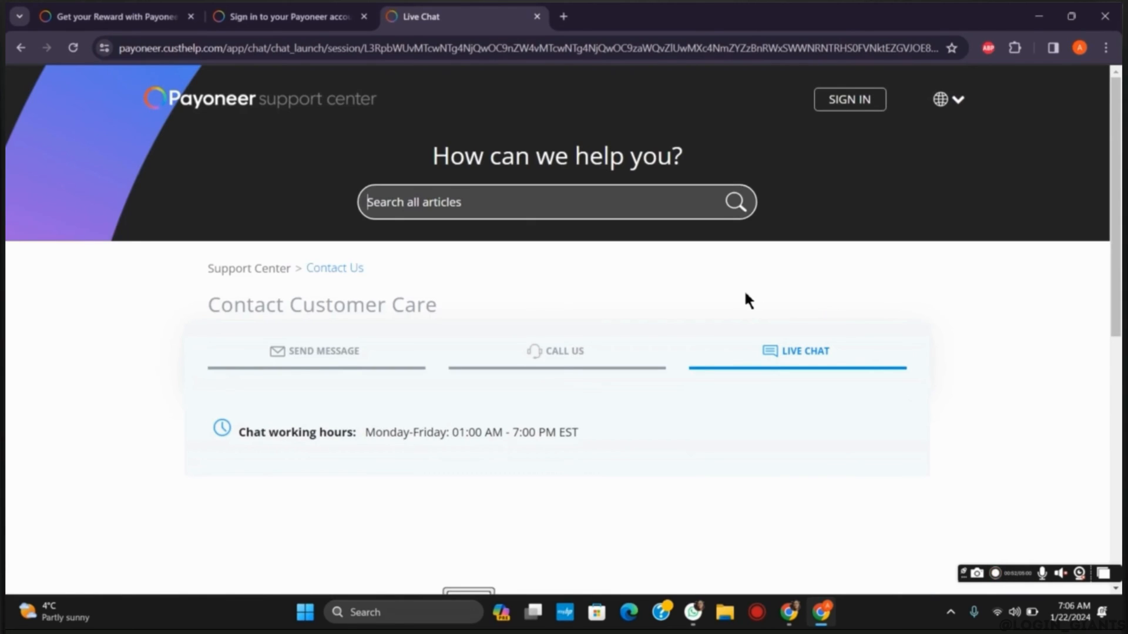
scroll(down, 3)
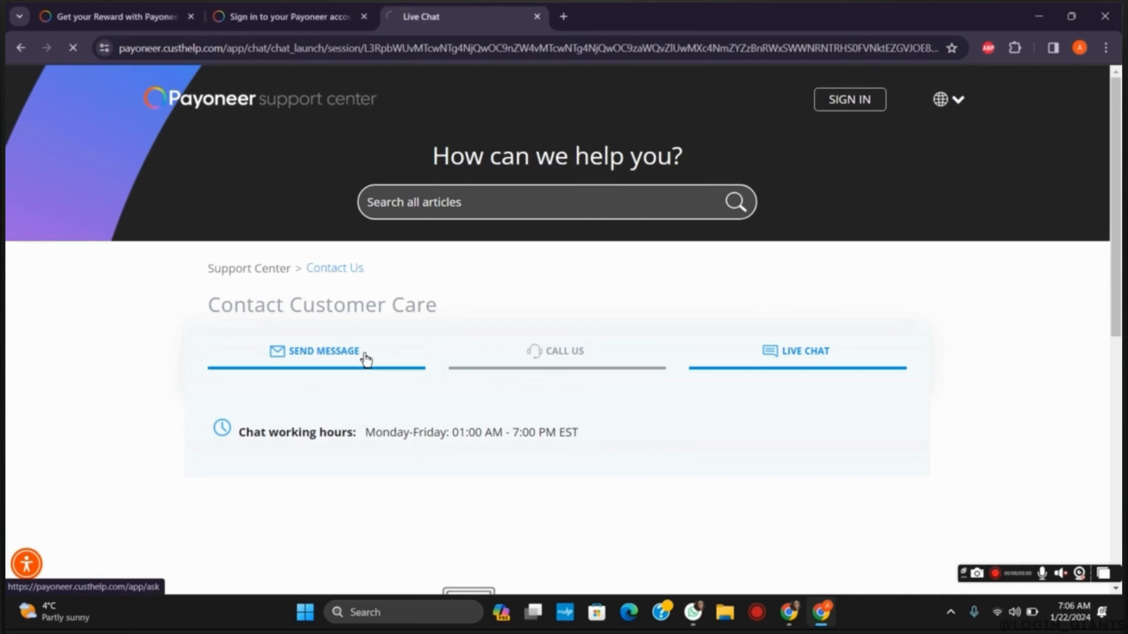
Return to the Send Message form and place the cursor in the question box near Submit
click(321, 352)
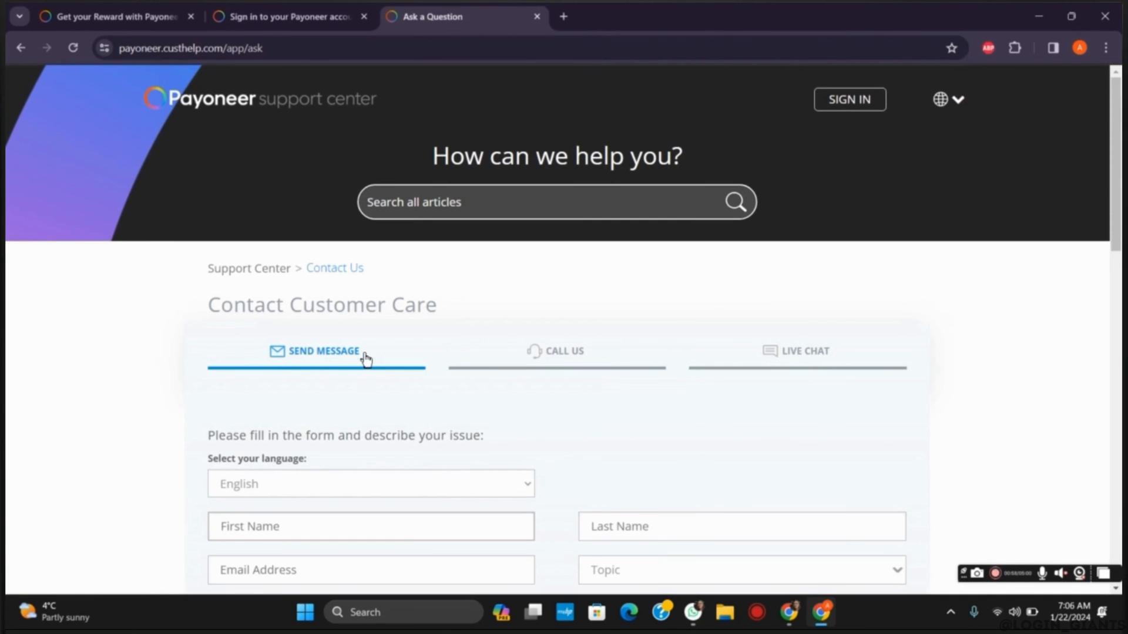
scroll(down, 3)
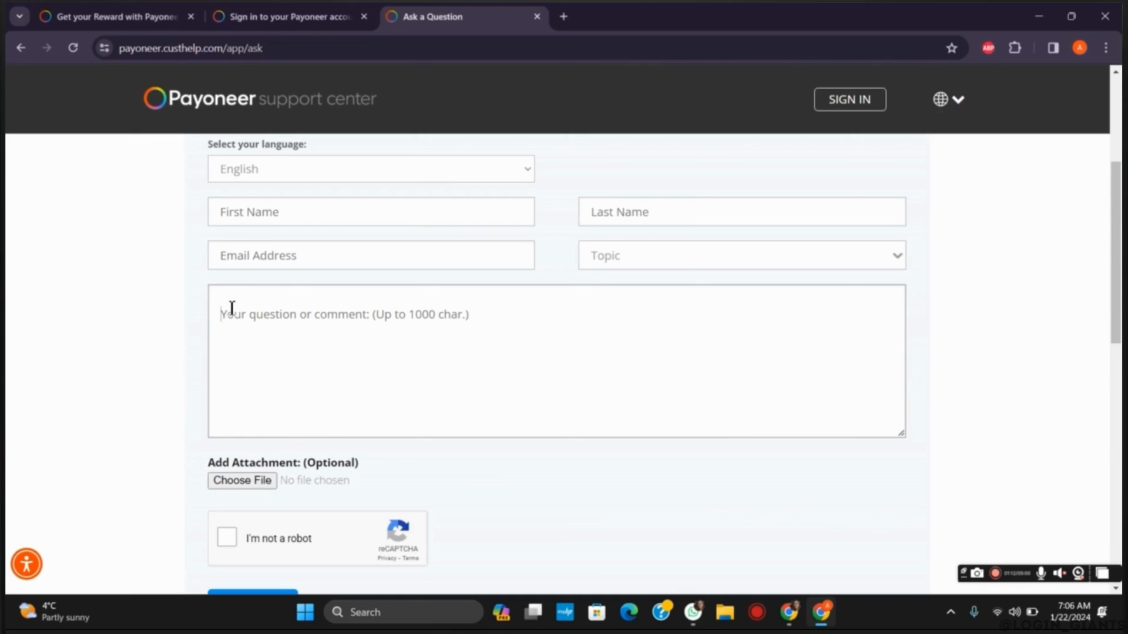
scroll(down, 3)
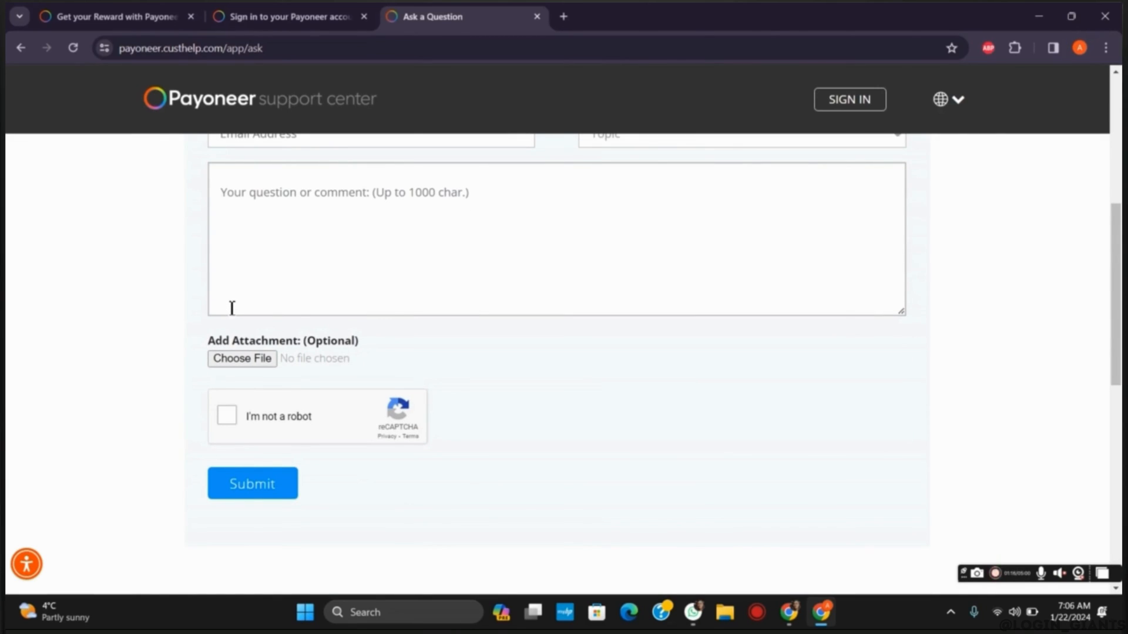
click(252, 483)
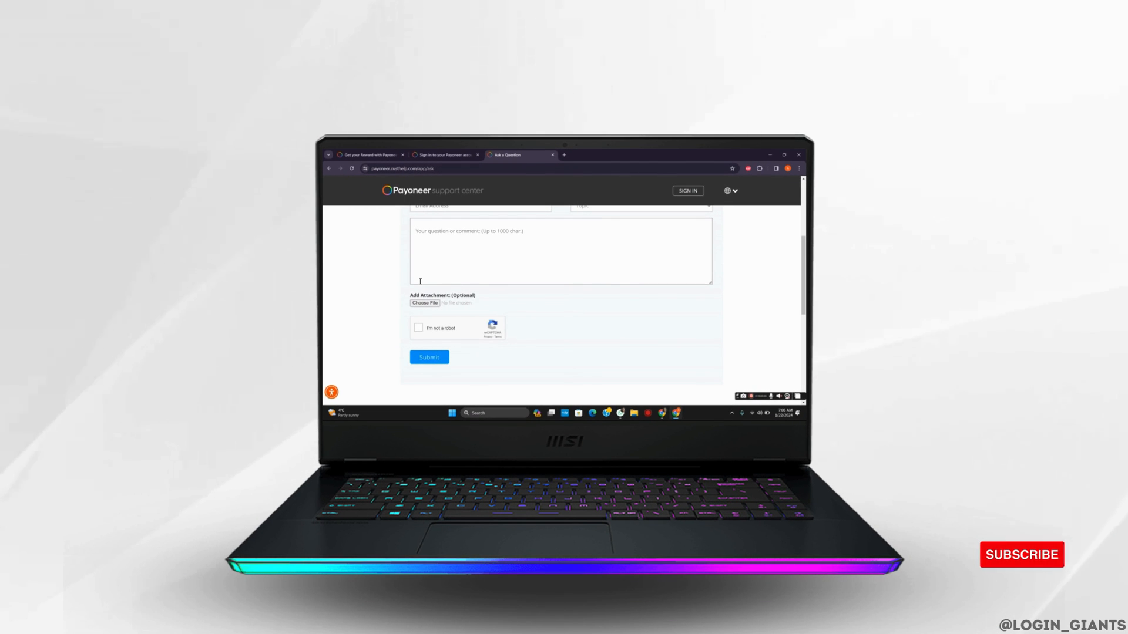
click(429, 358)
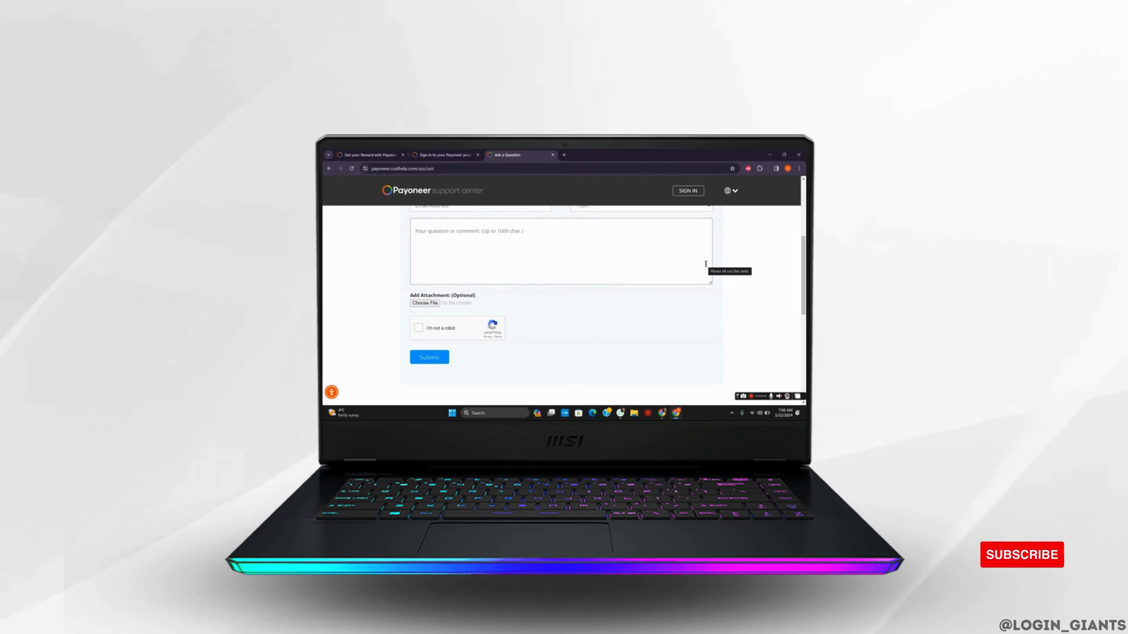